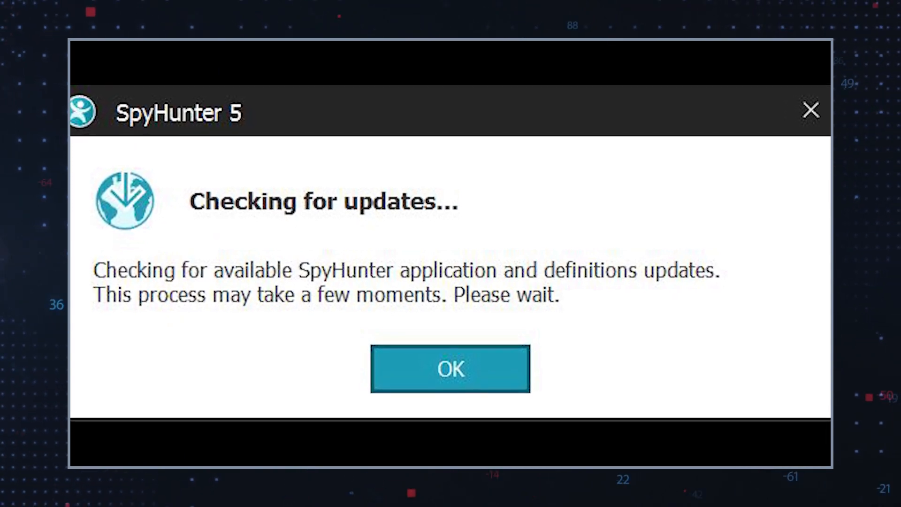
Acknowledge the 'Checking for updates' notice so the update check proceeds.
{"action": "left_click", "coordinate": [449, 368]}
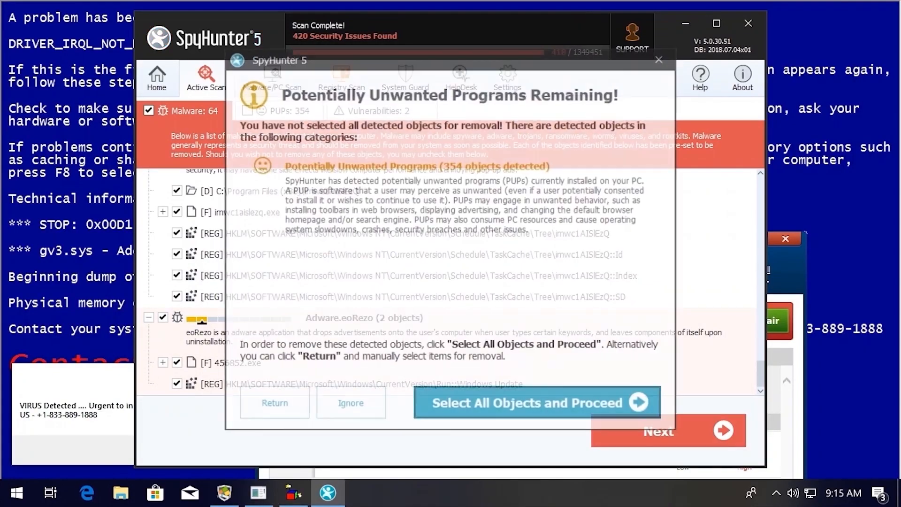
Choose 'Select All Objects and Proceed' to quarantine all 420 issues including 354 PUPs.
{"action": "left_click", "coordinate": [536, 403]}
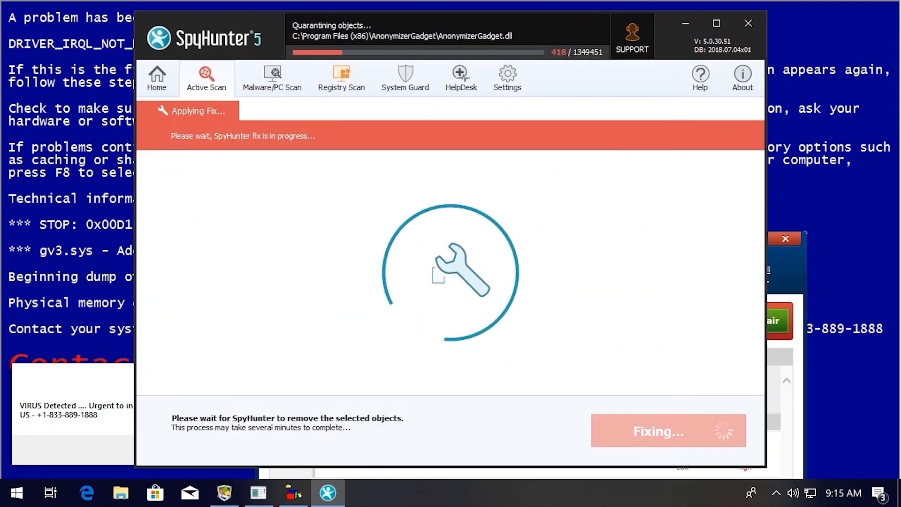